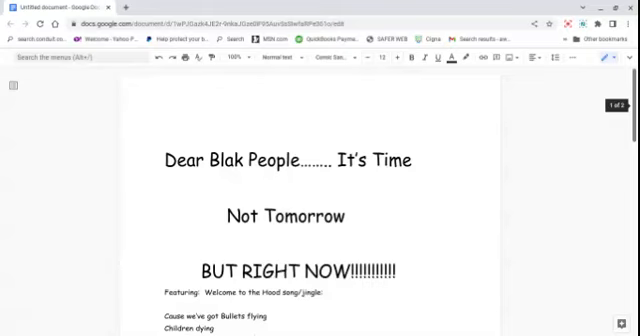
pyautogui.scroll(-3)
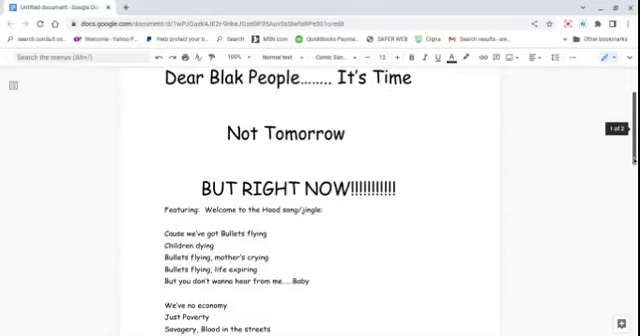
pyautogui.scroll(-3)
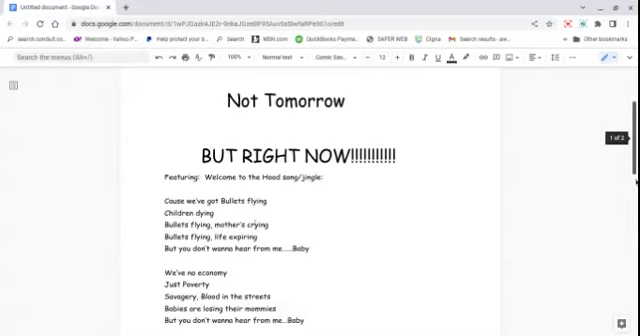
pyautogui.scroll(-3)
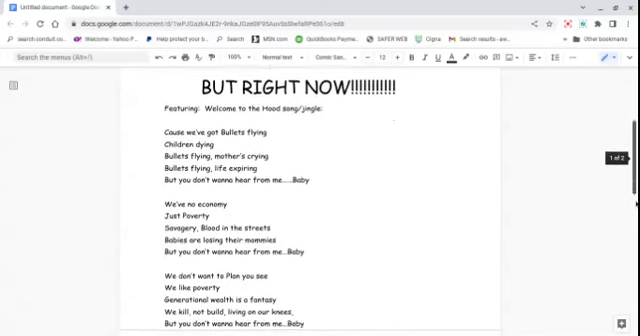